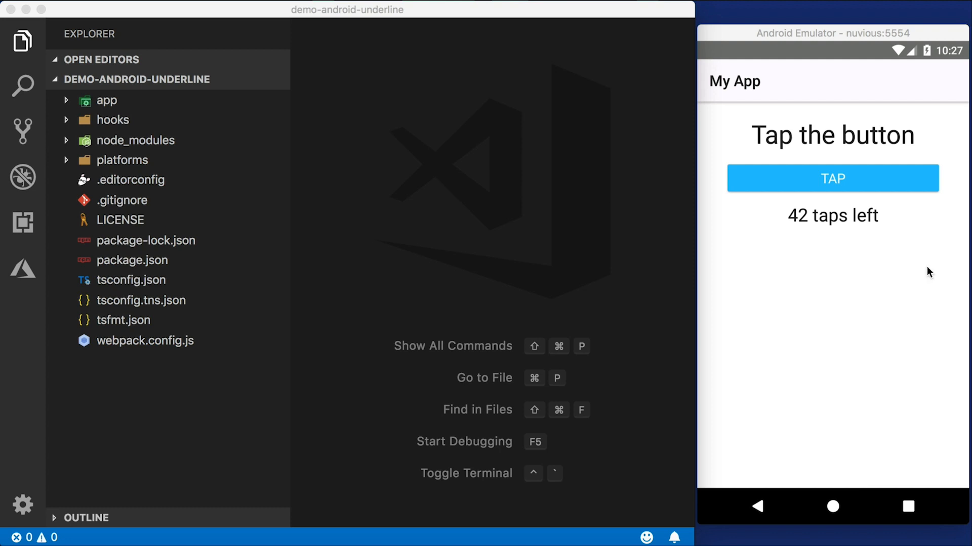
Open main-page.xml from the app folder in the editor.
left_click(832, 178)
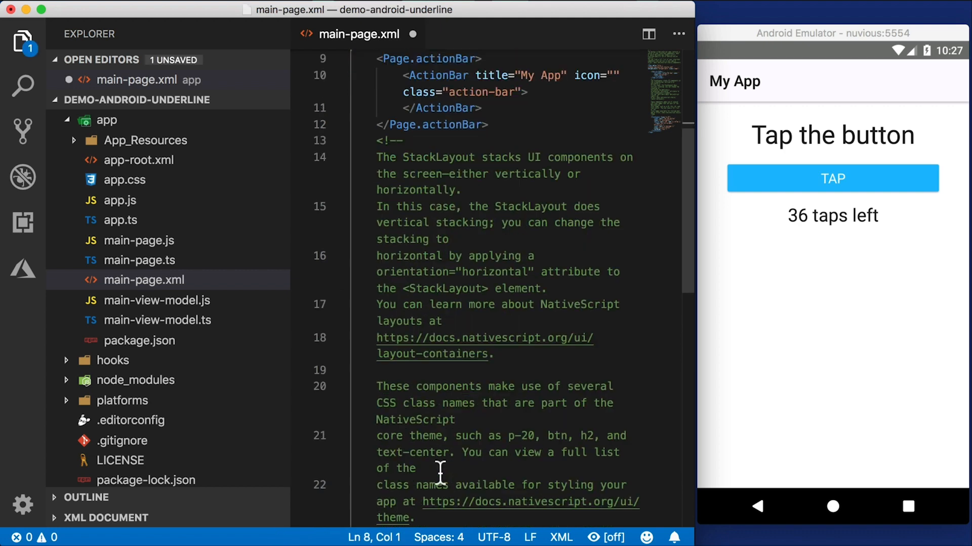
Insert a <TextField hint="Enter name..." /> line after the Label and save.
scroll("down", 3)
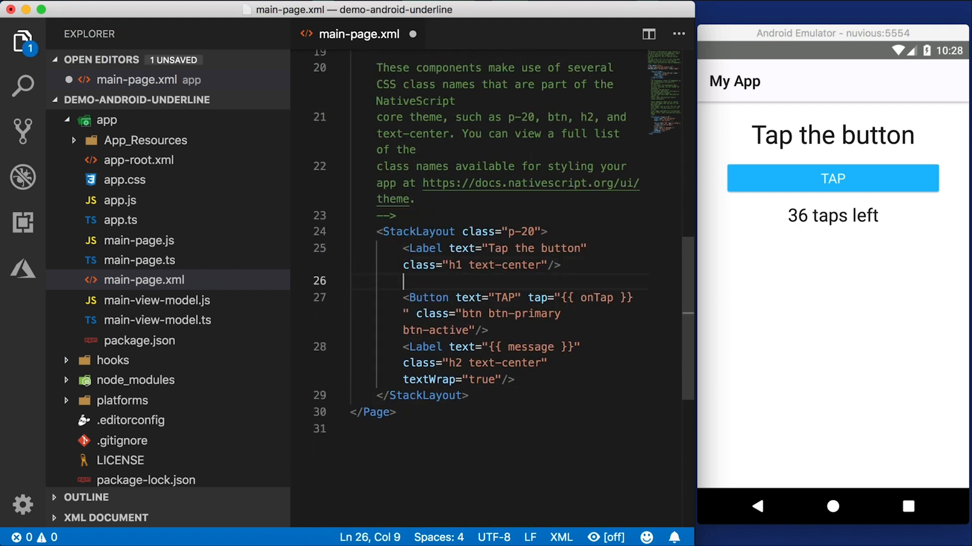
type("<TextField>")
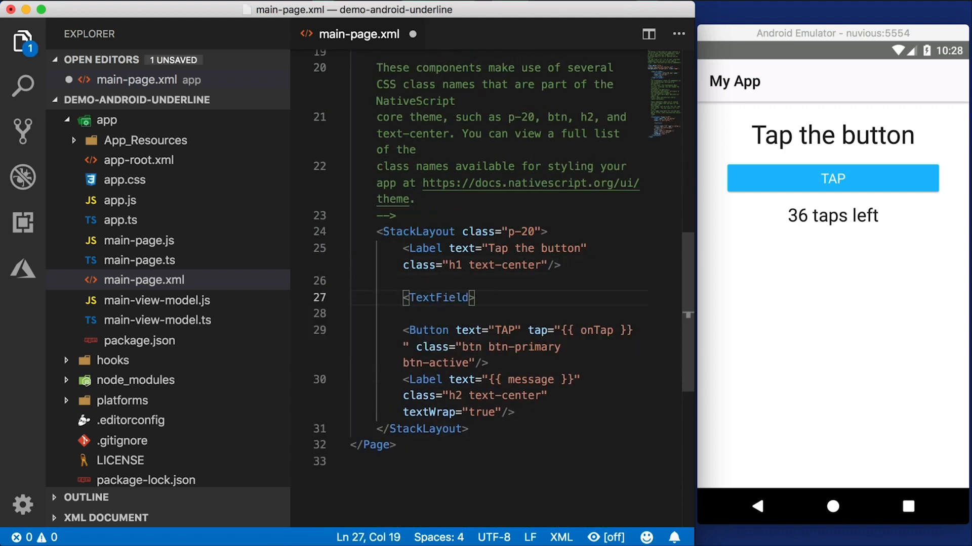
type("h /")
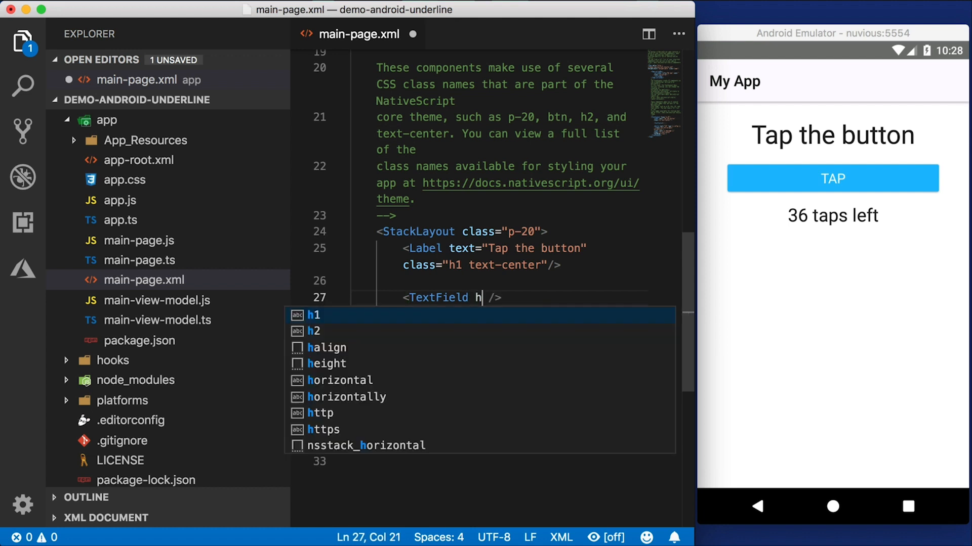
type("int=\"Enter name\"")
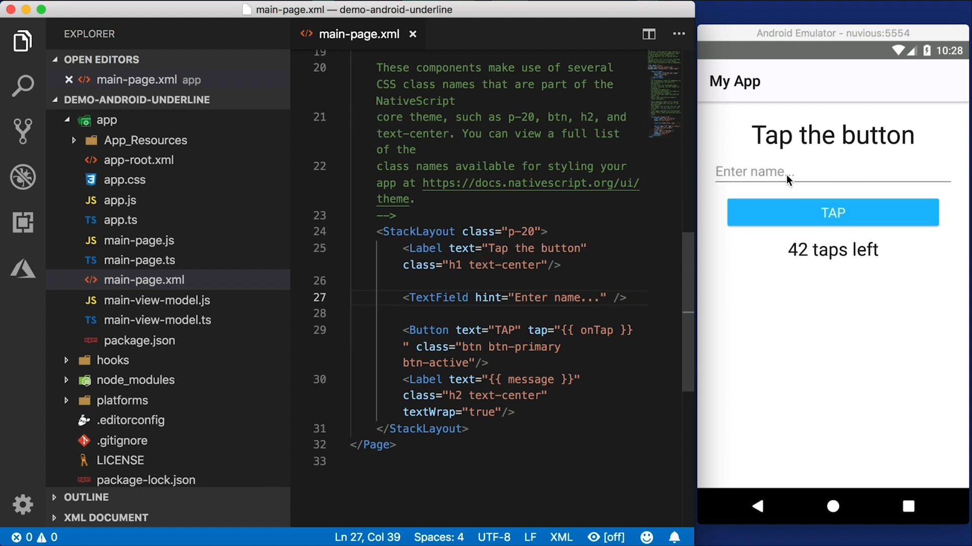
mouse_move(919, 178)
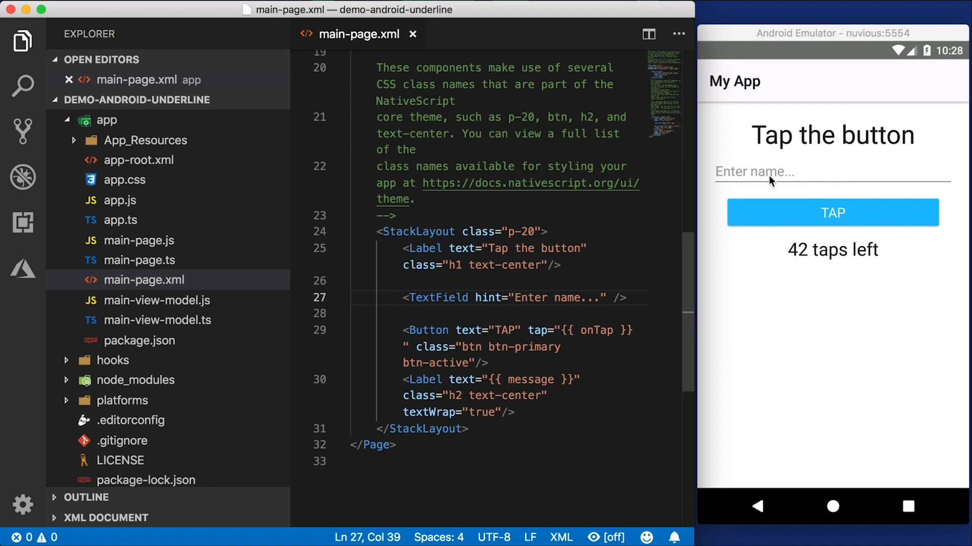
mouse_move(783, 178)
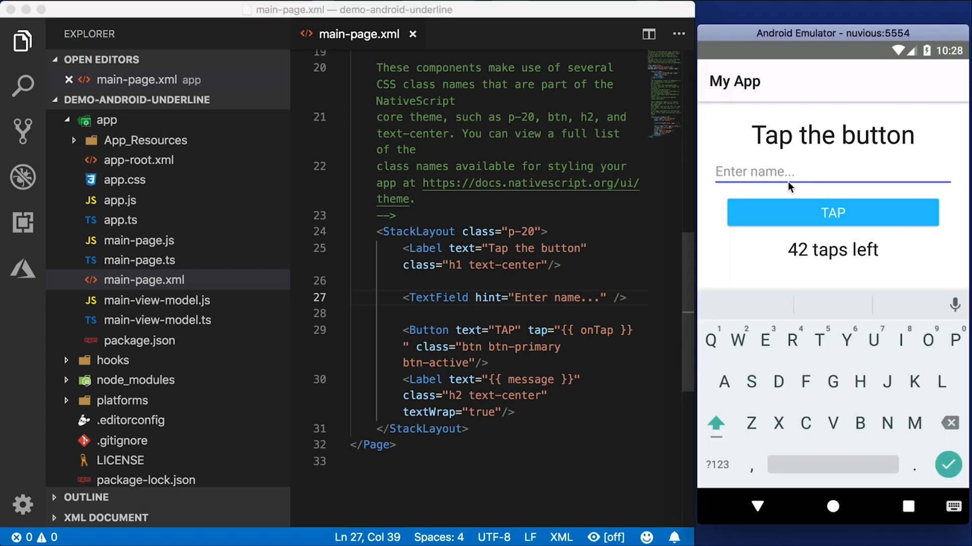
Try the name field with 'Alex', then add a <TextField hint="Enter age..." /> below it.
type("Alex")
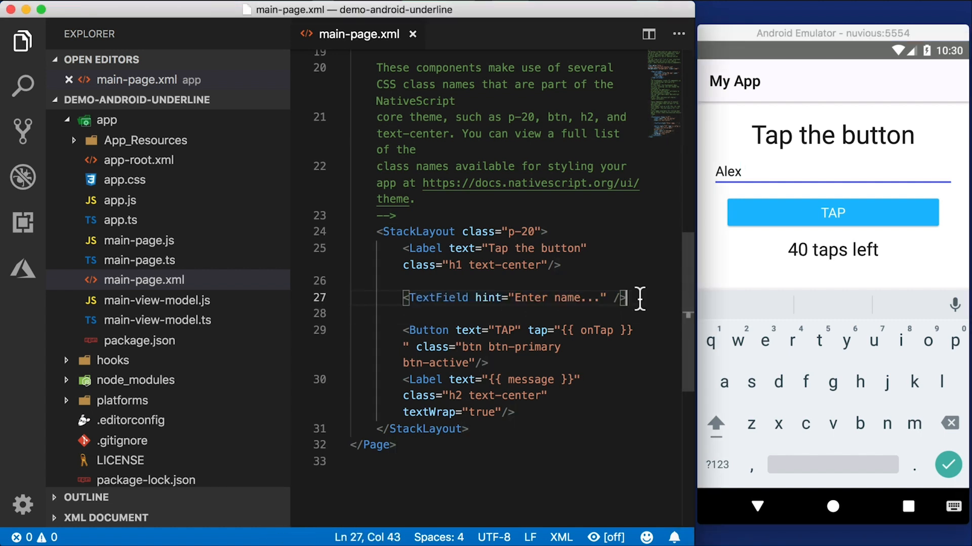
type("<TextField hint=\"Enter age...\" />")
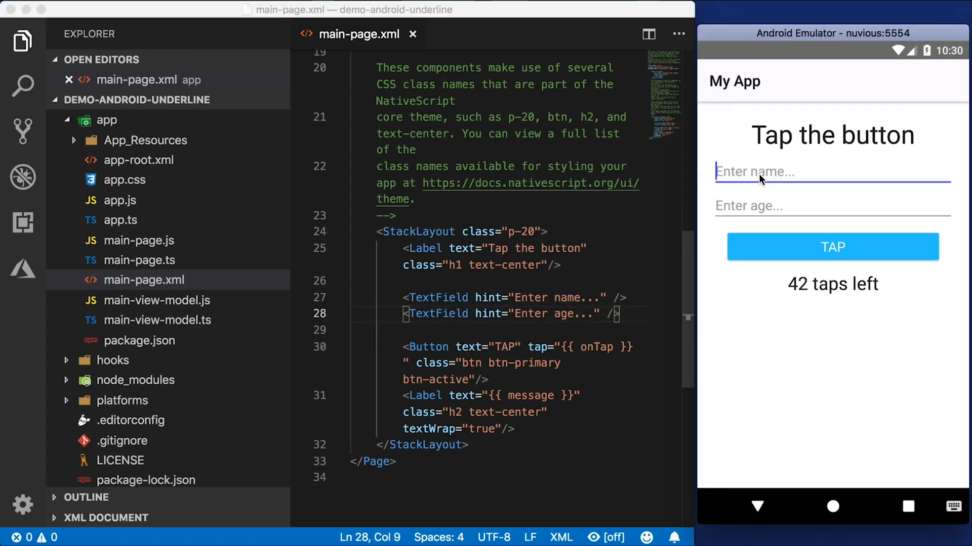
left_click(831, 206)
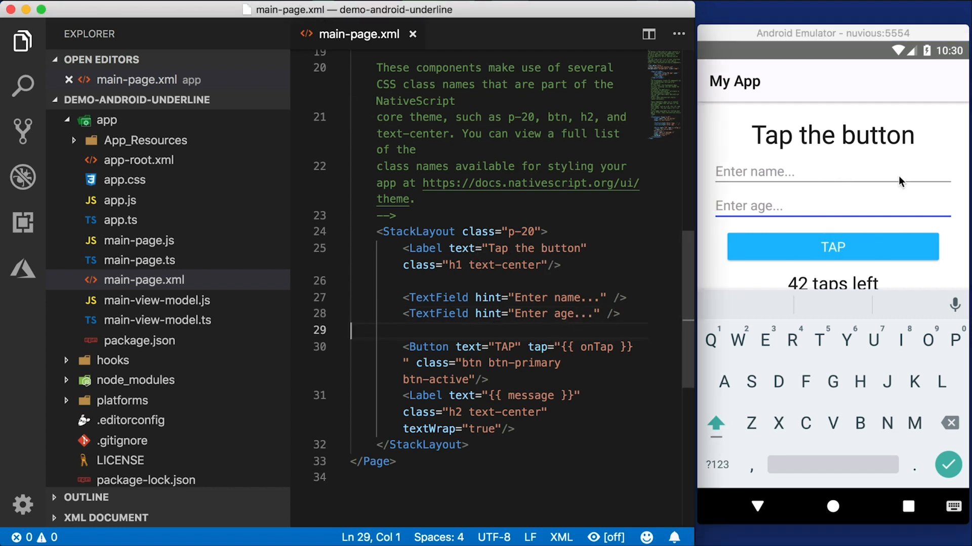
mouse_move(761, 189)
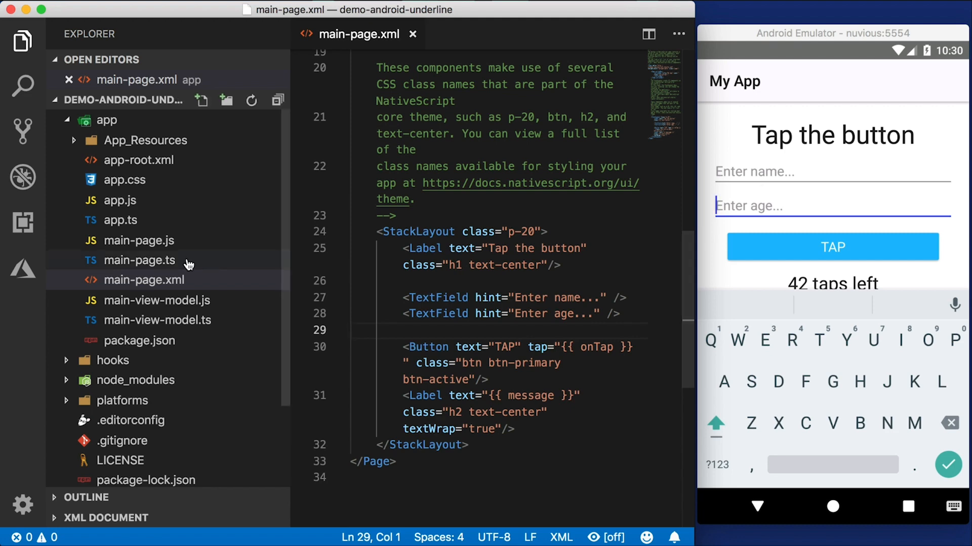
In app.css, add a TextField { border-bottom-width: 0; } rule after the .btn rule.
left_click(123, 200)
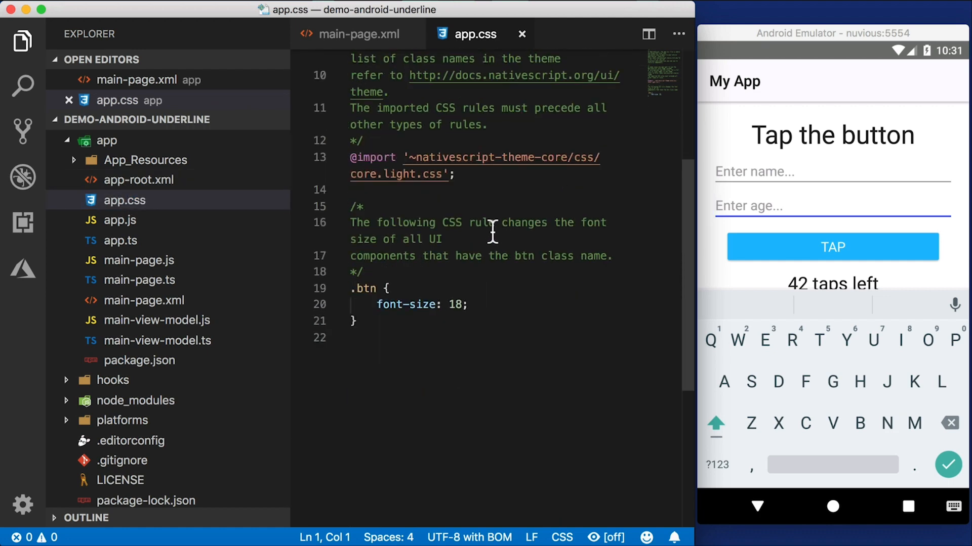
key("enter")
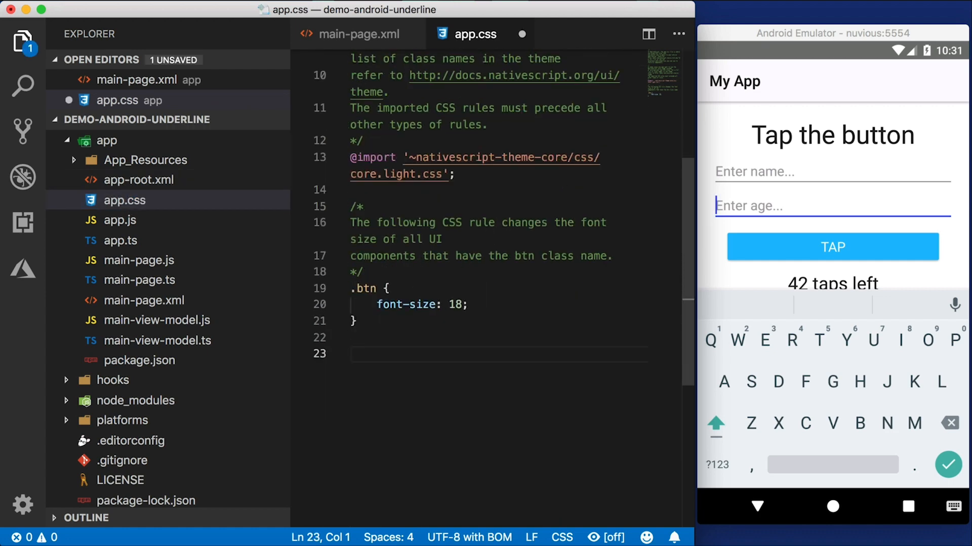
type("TextField {")
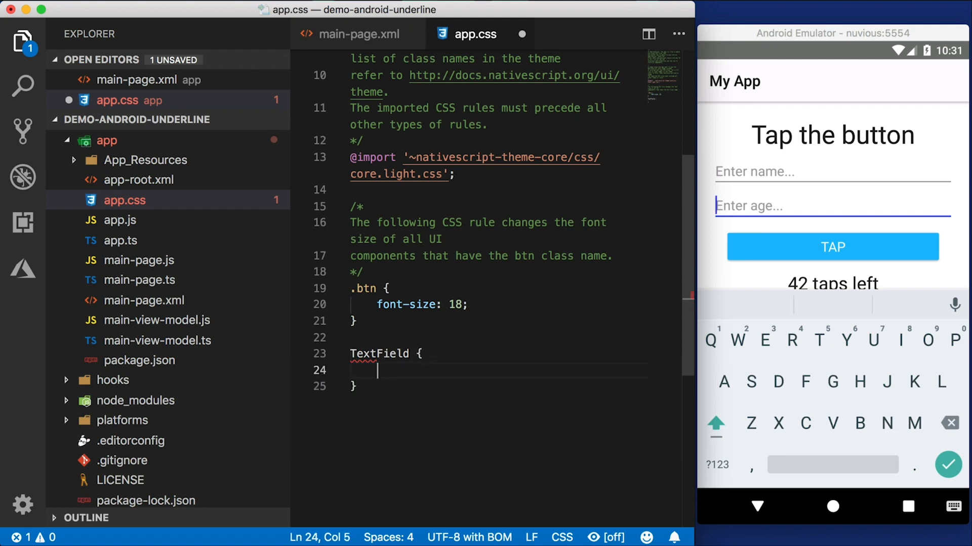
type("b")
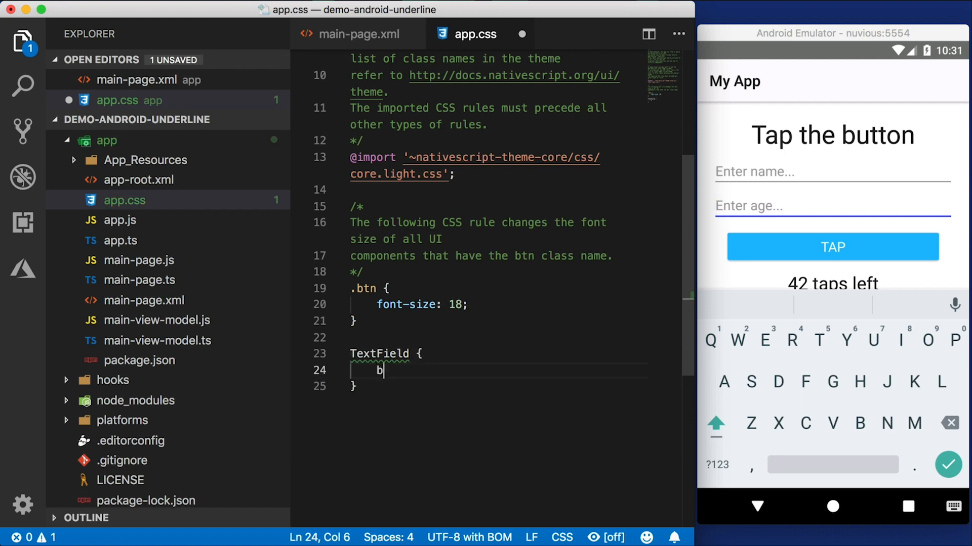
type("order-bottom")
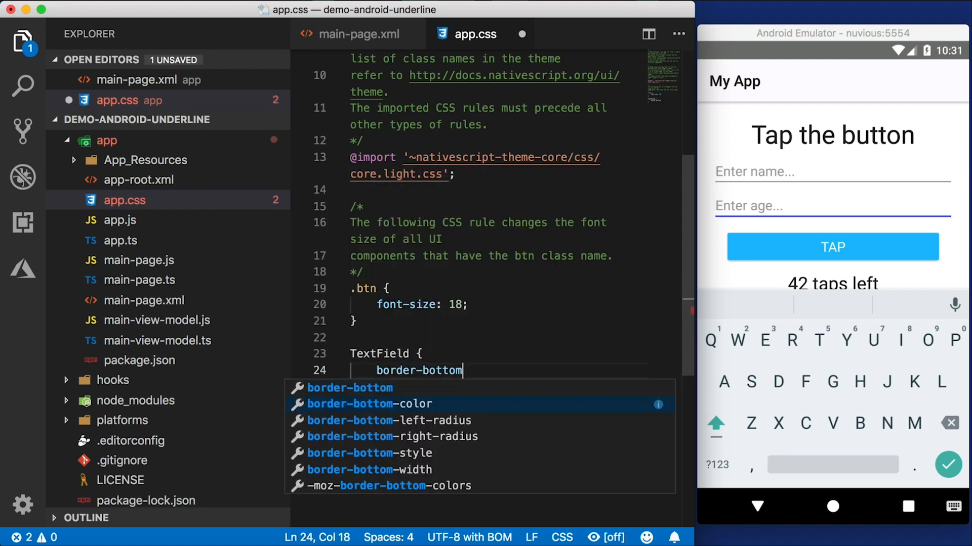
type("-width: 0;")
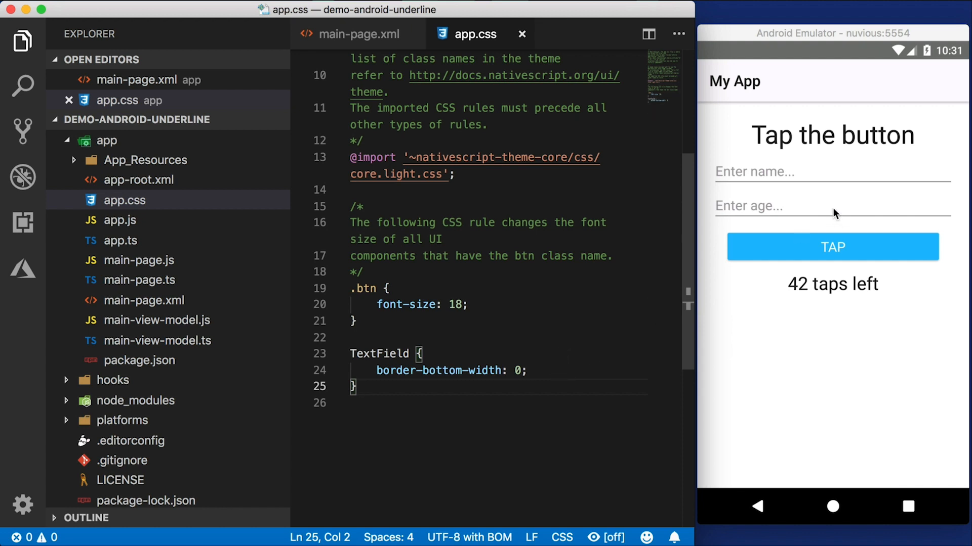
mouse_move(840, 224)
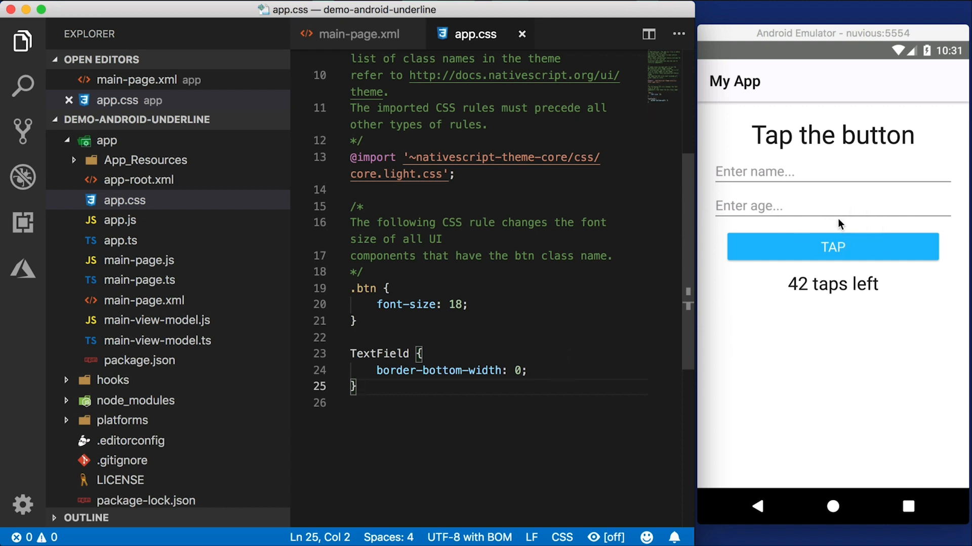
Replace border-bottom-width with a border-width declaration and test the boxed age field.
left_click(466, 370)
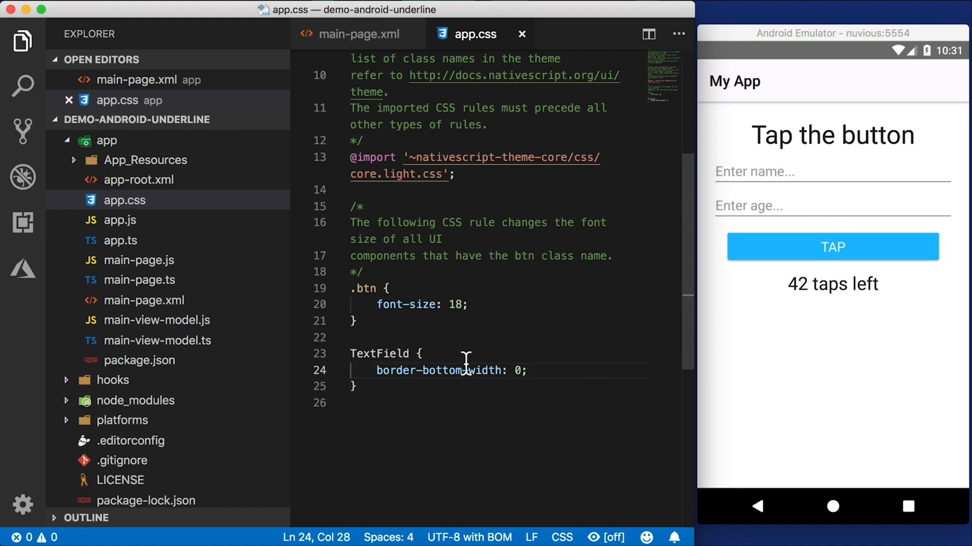
type("border-width: 2;")
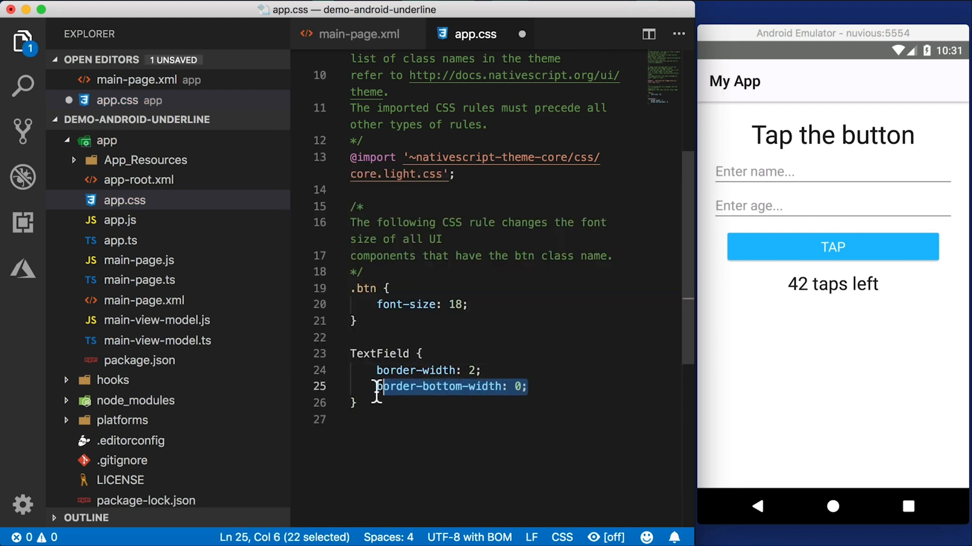
key("Delete")
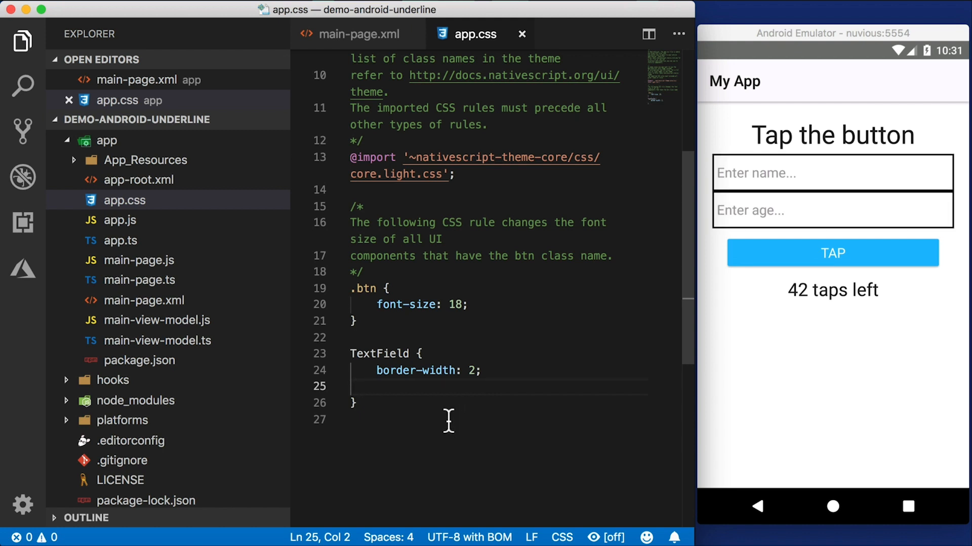
left_click(831, 211)
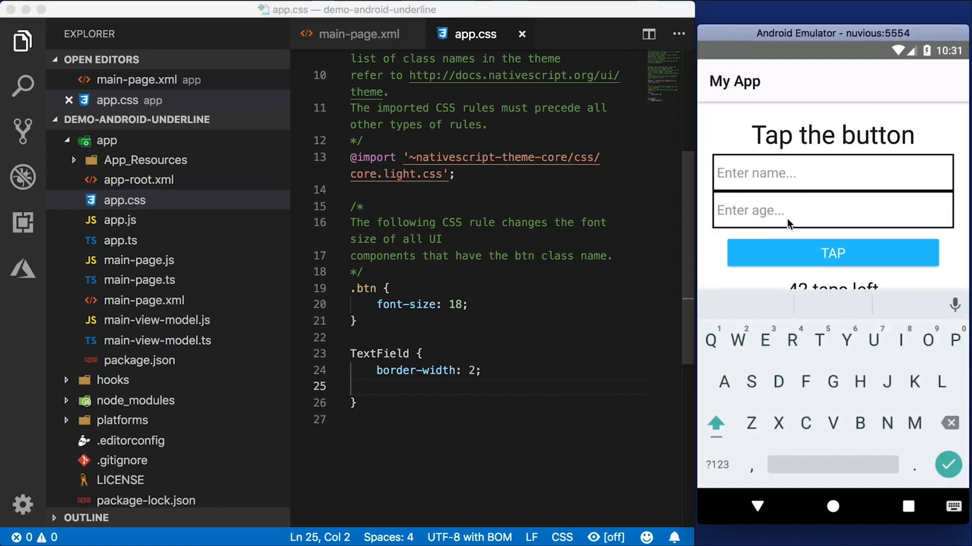
type("Sdfsdfds")
left_click(499, 370)
type("0")
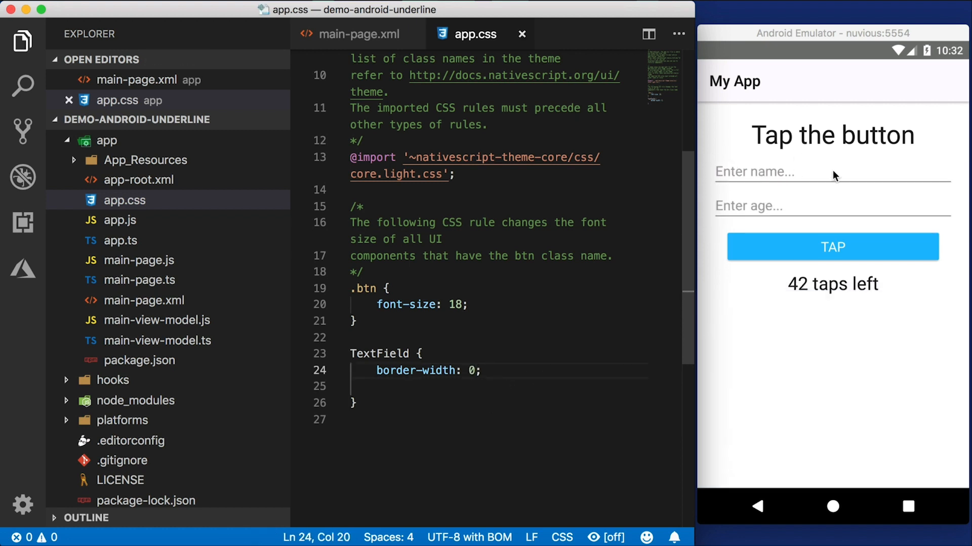
Add border-bottom-color: transparent via autocomplete and rename border-width to border-bottom-width.
type("border")
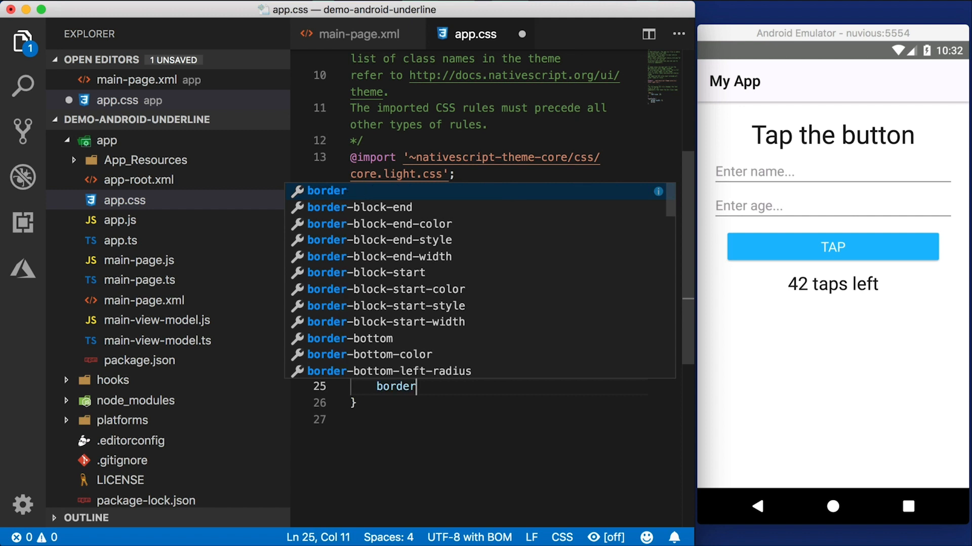
key("down")
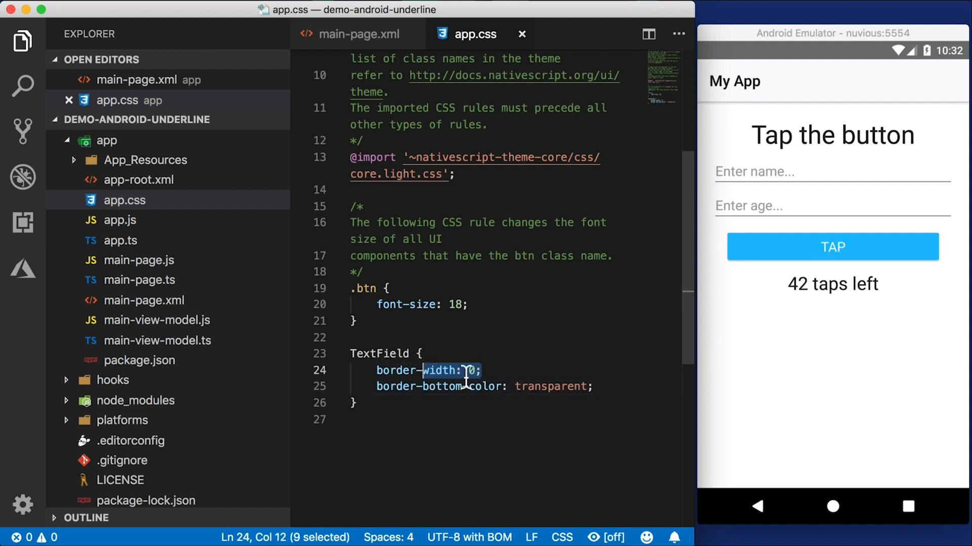
type("border-bottom")
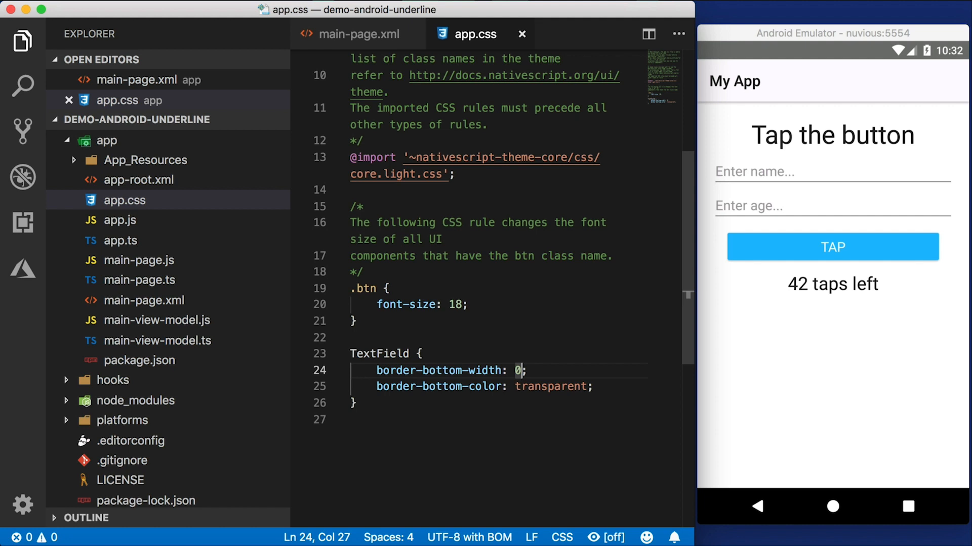
Set border-bottom-width to 1, save, and type 'Sdf' in the app's name field to confirm.
type("1")
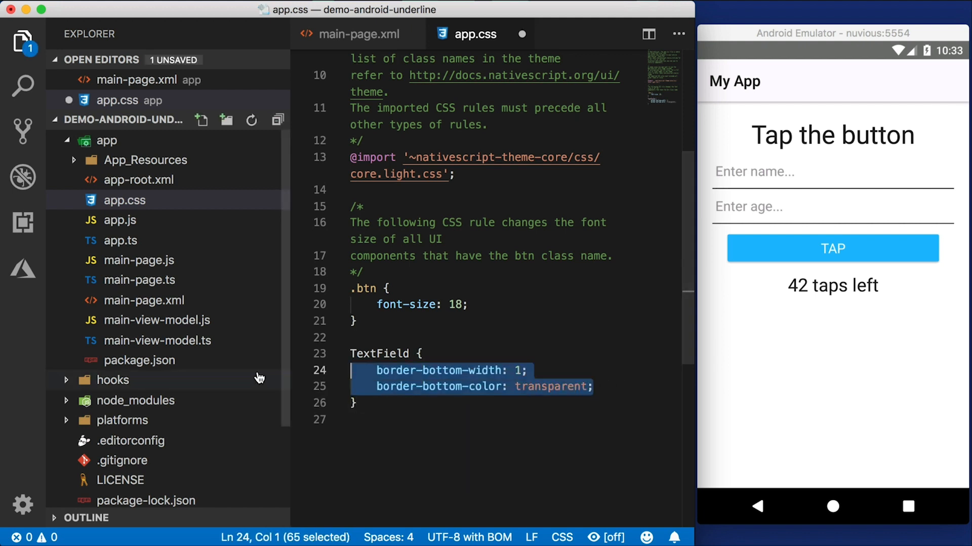
type("Sdf")
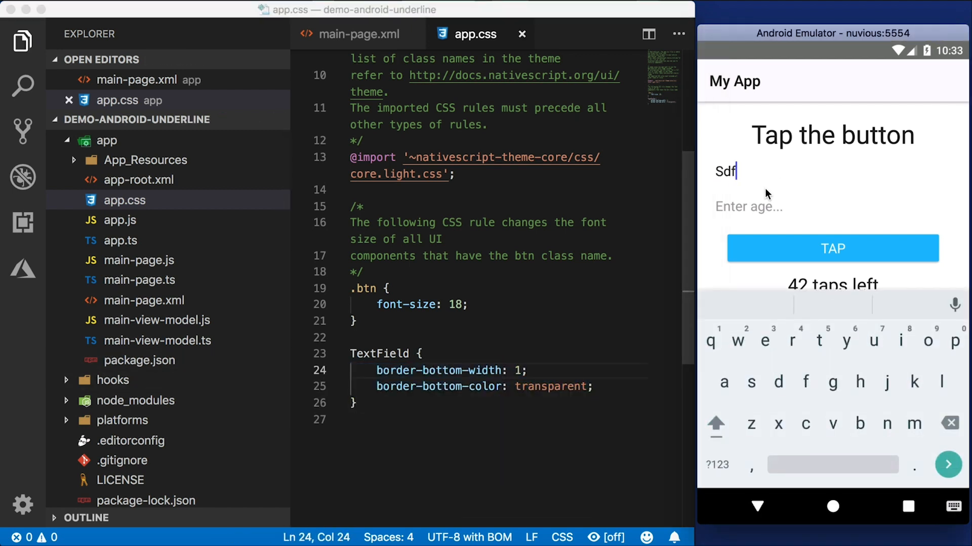